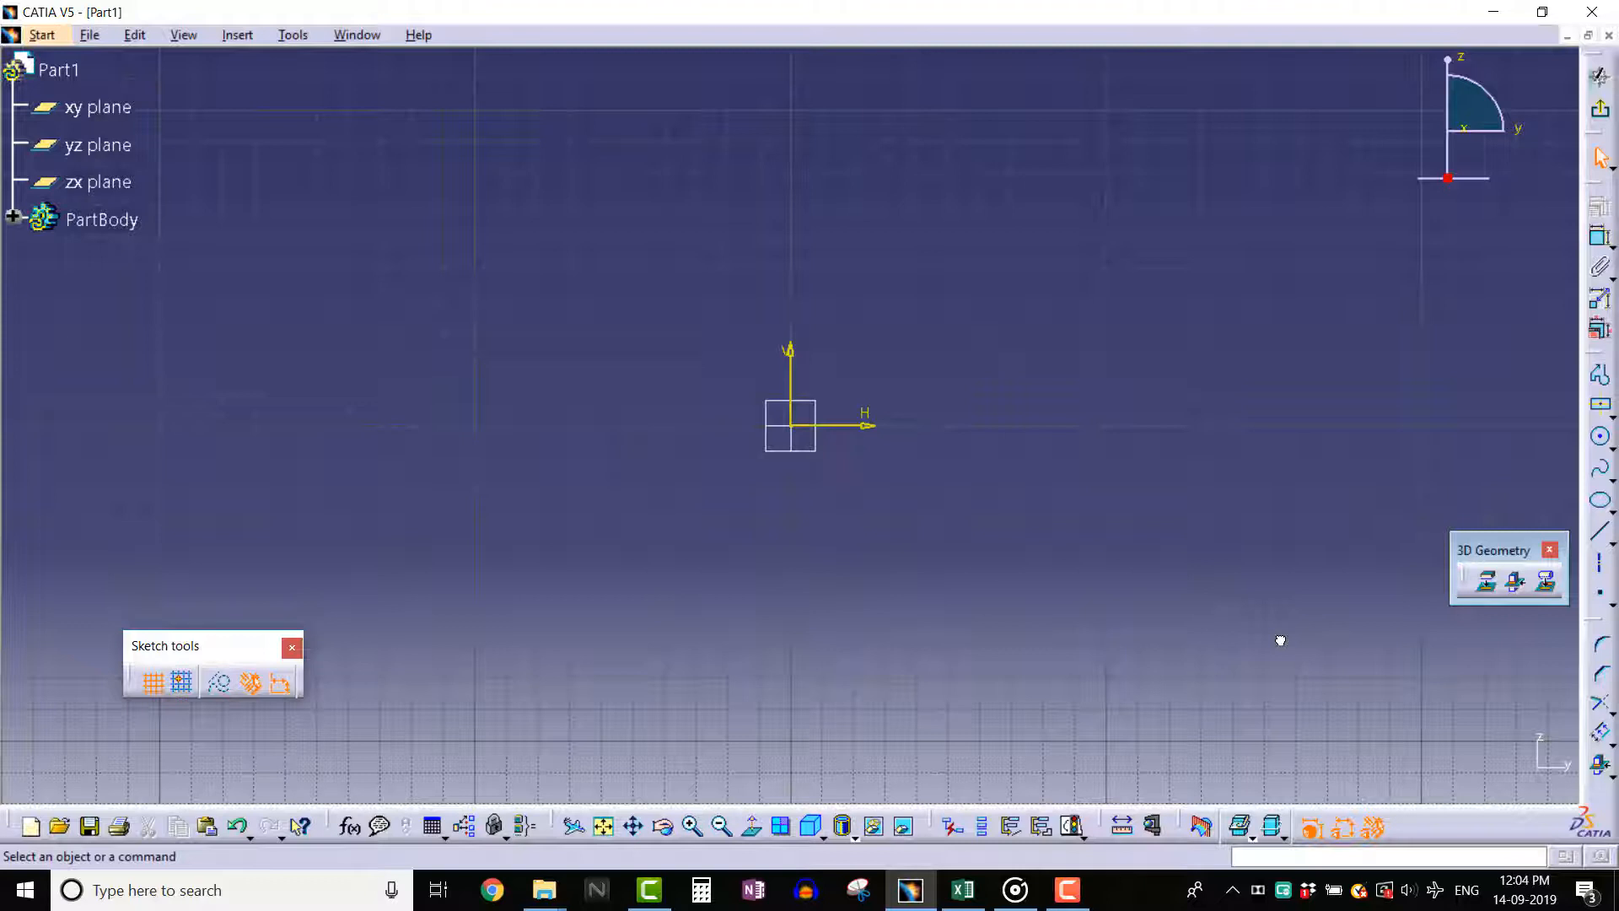
{"action": "mouse_move", "coordinate": [1499, 506]}
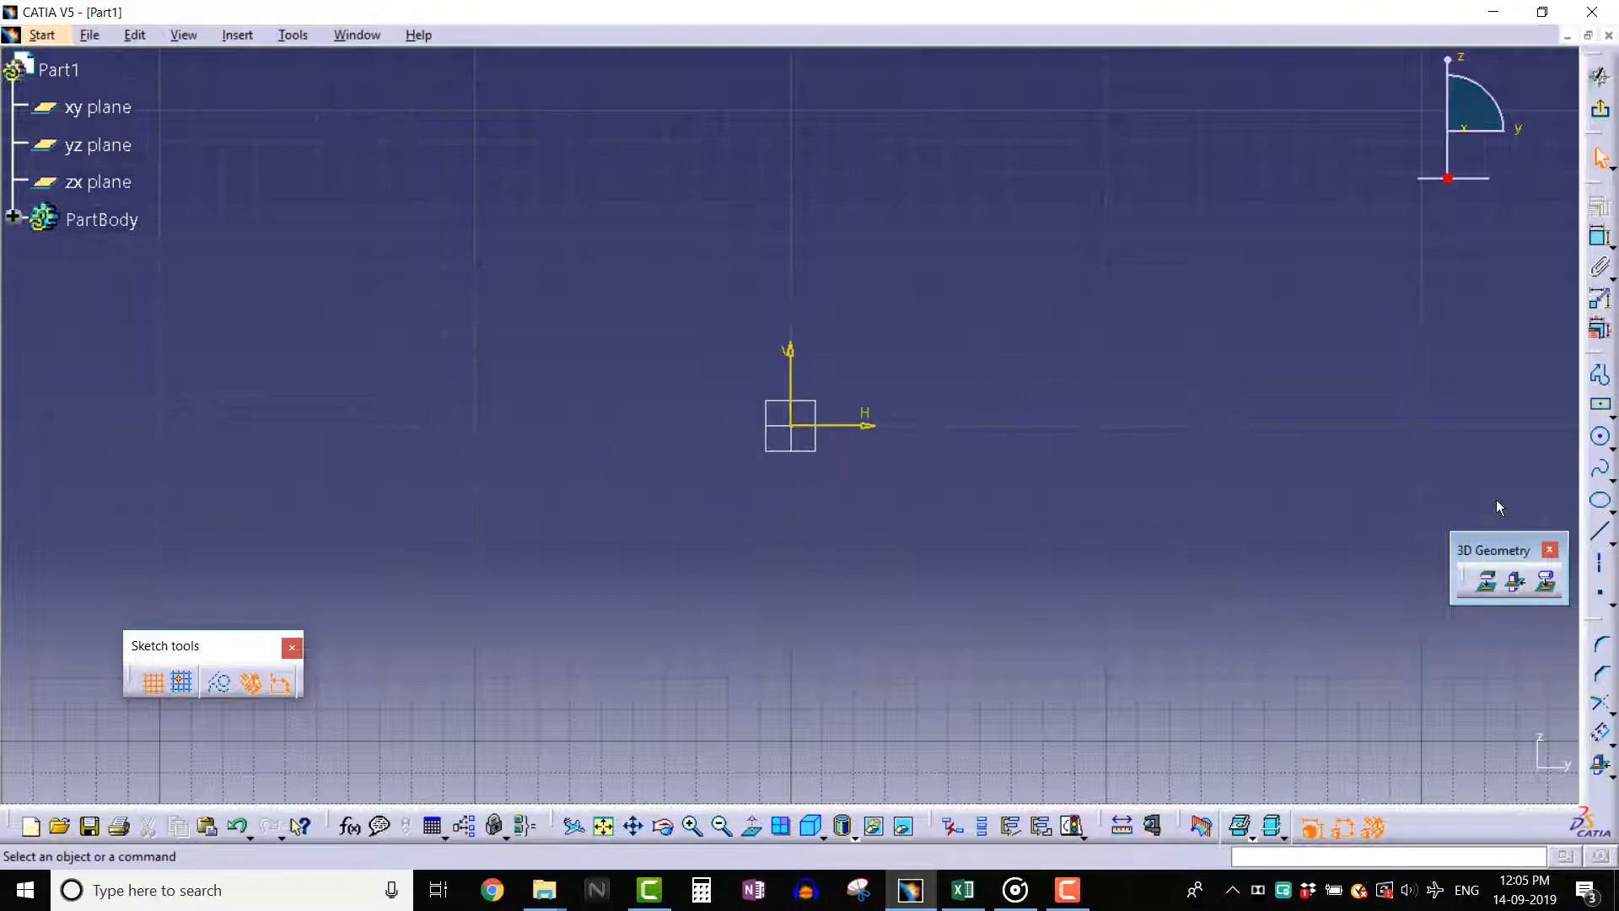
Step: Open a new sketch on the zx plane over the existing circular Pad.1
{"action": "left_click", "coordinate": [1598, 438]}
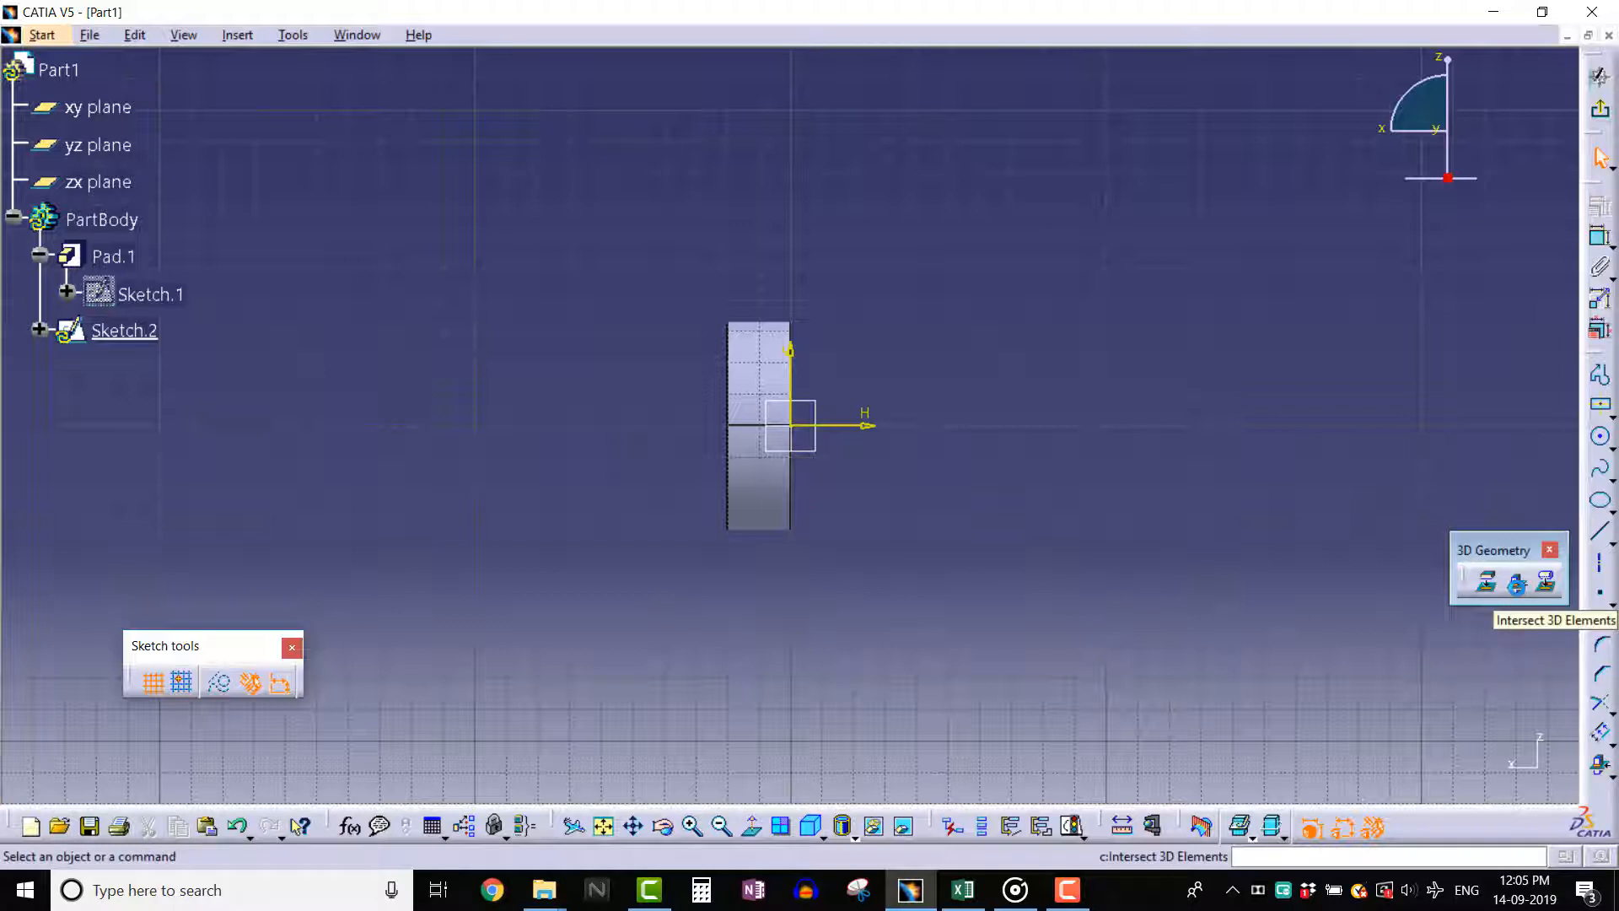
{"action": "mouse_move", "coordinate": [906, 653]}
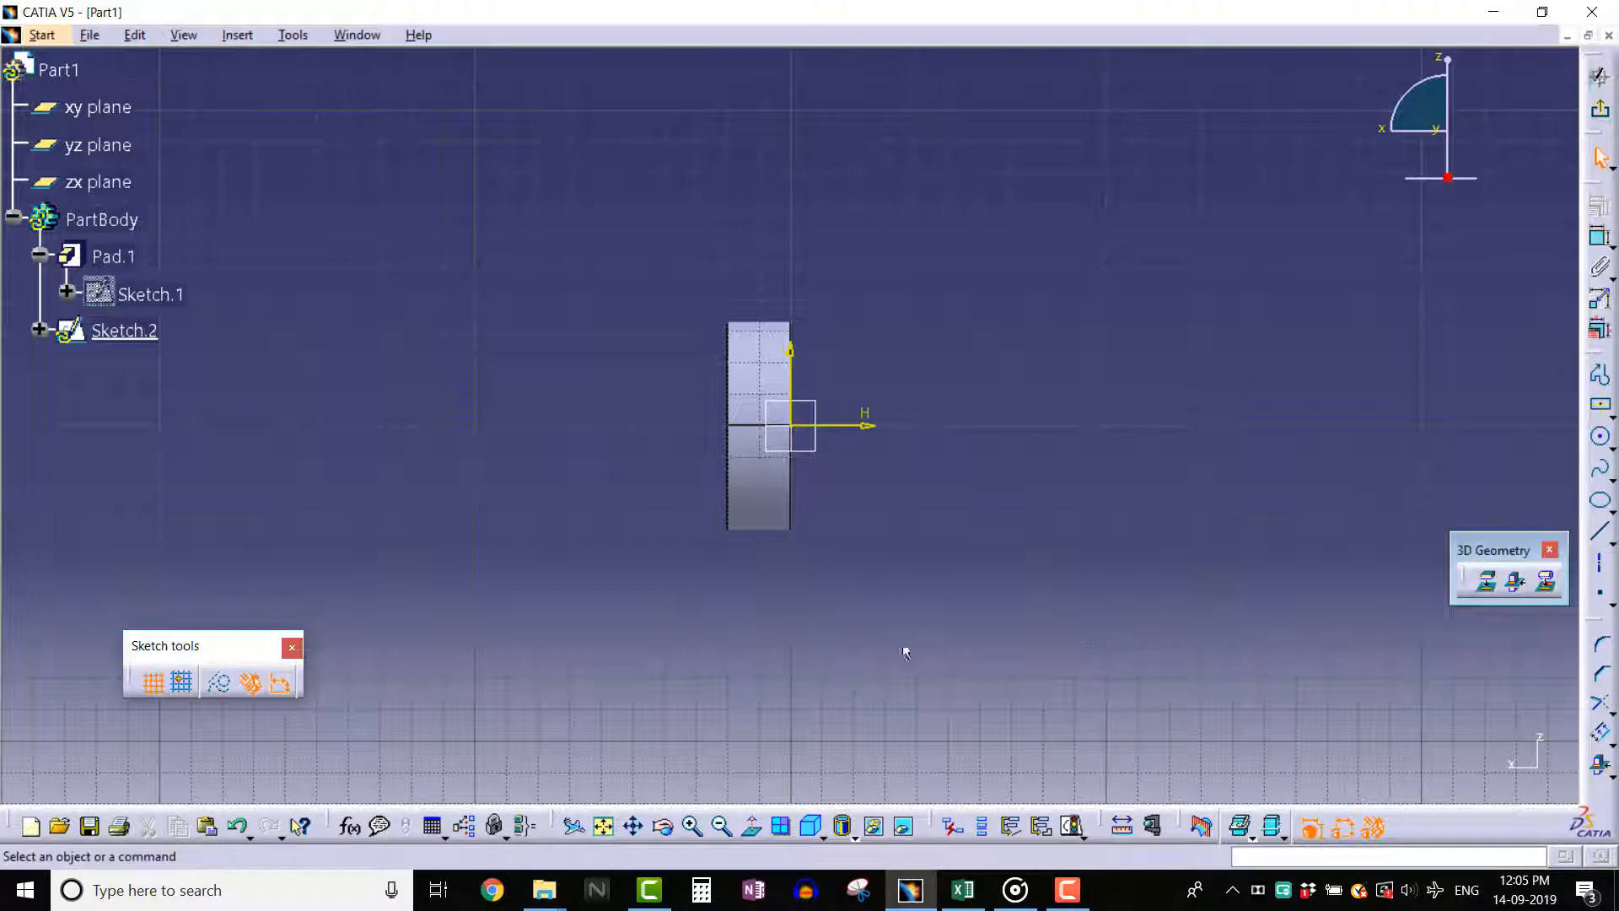
Step: Start Intersect 3D Elements from Insert > Operation > 3D Geometry
{"action": "left_click", "coordinate": [236, 34]}
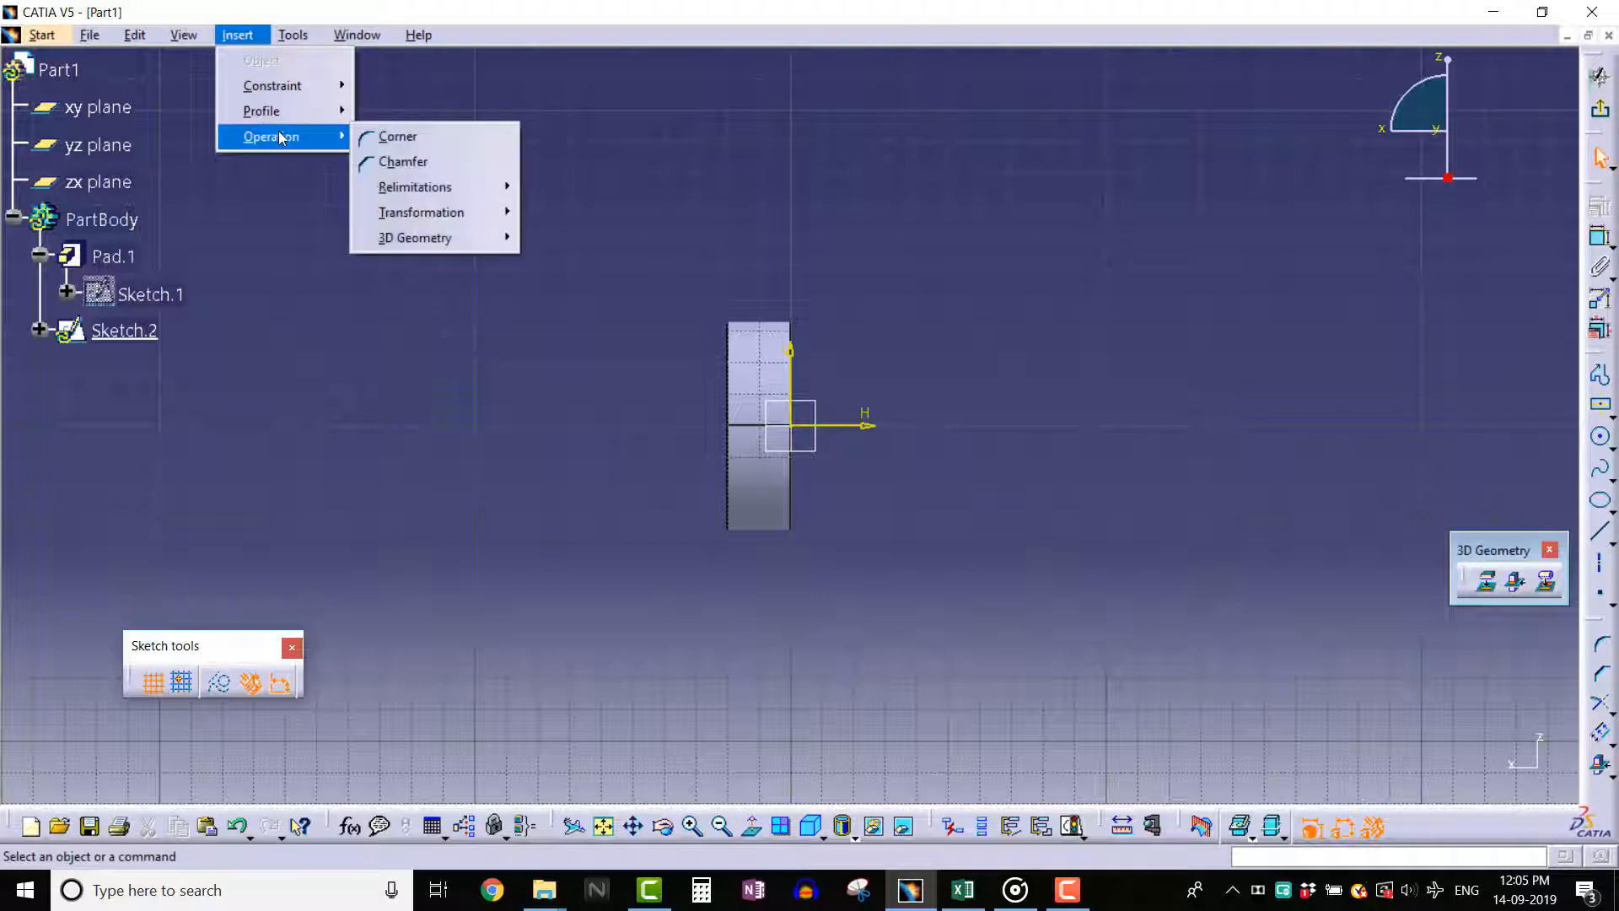
{"action": "mouse_move", "coordinate": [415, 238]}
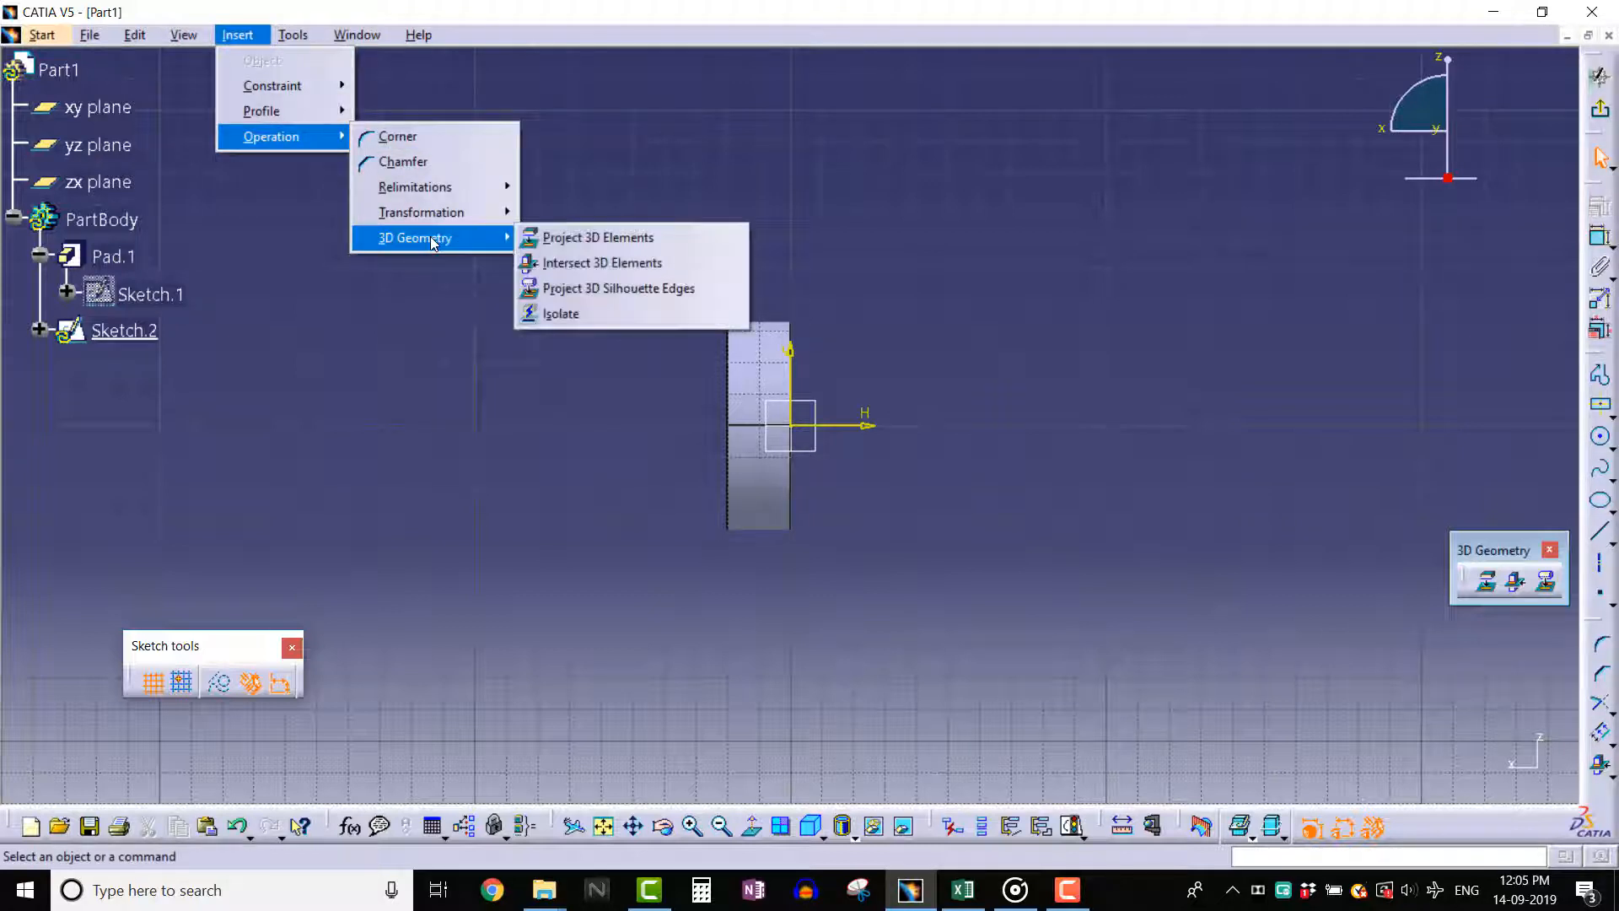
{"action": "mouse_move", "coordinate": [603, 263]}
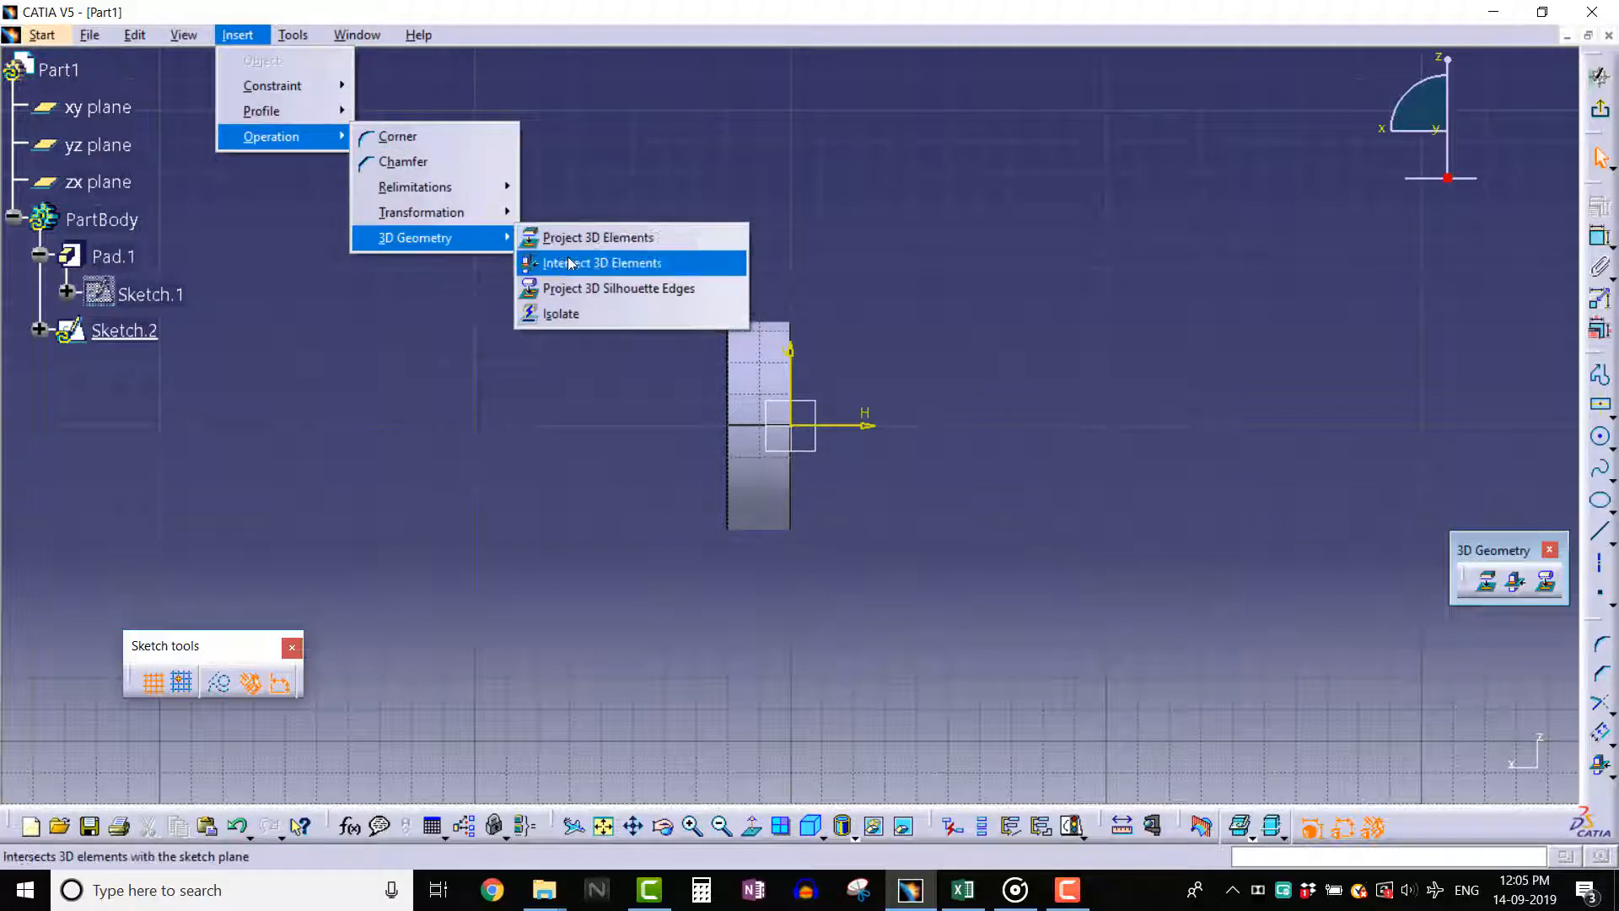
{"action": "left_click", "coordinate": [600, 263]}
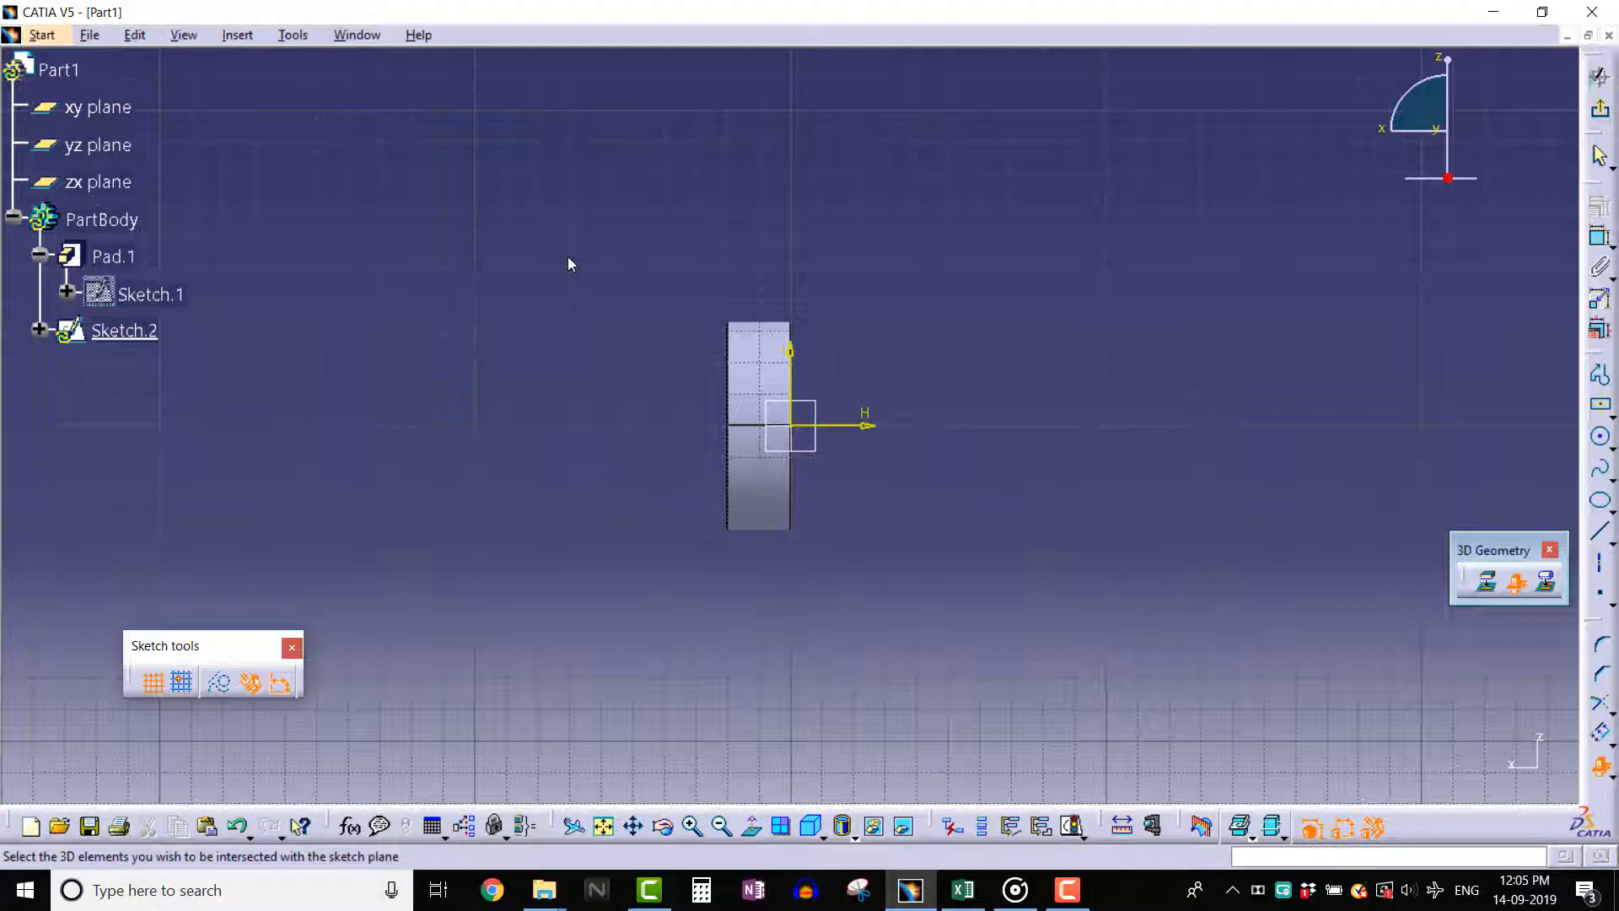
{"action": "mouse_move", "coordinate": [231, 265]}
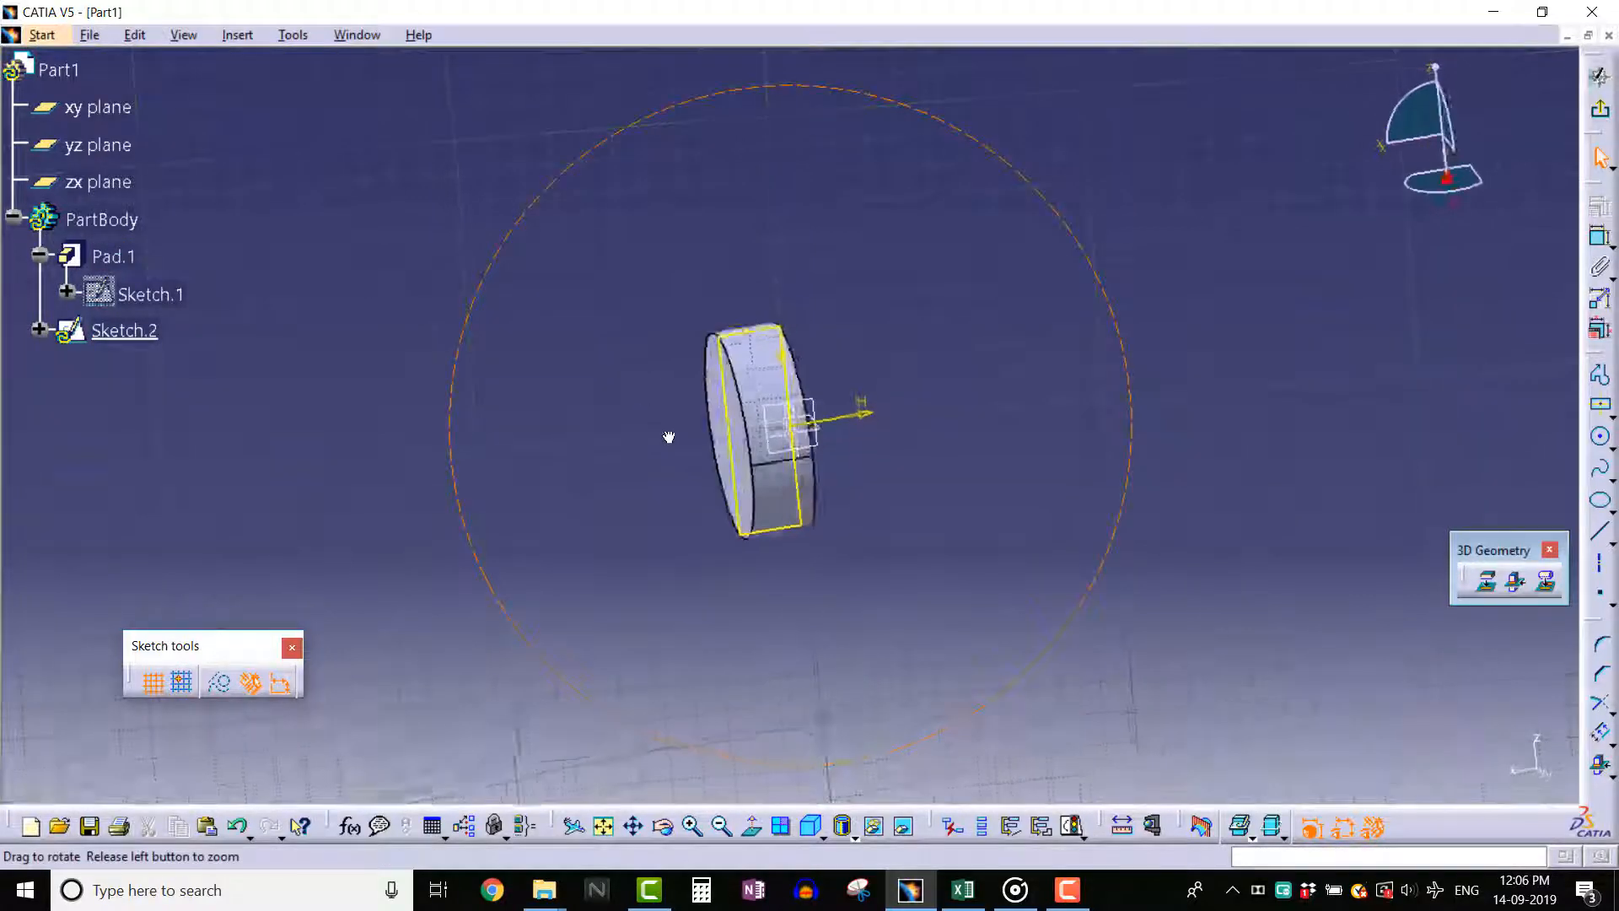
Step: Orbit the model so the circular pad can be picked for intersection with the sketch plane
{"action": "left_click_drag", "start_coordinate": [668, 437], "coordinate": [1011, 452]}
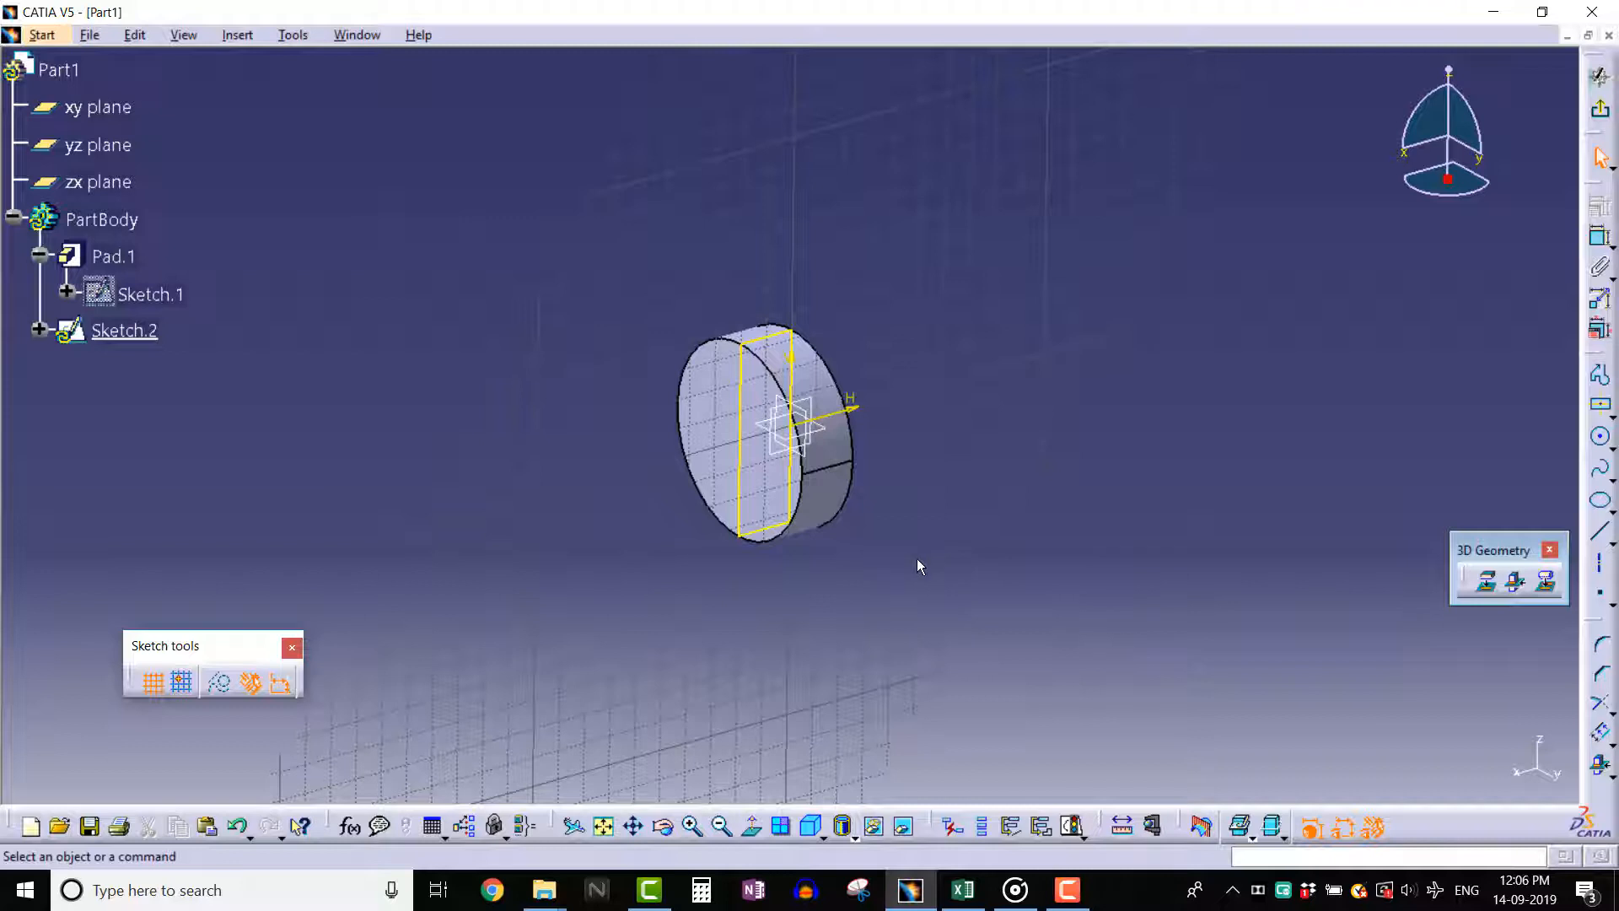
{"action": "mouse_move", "coordinate": [1296, 321]}
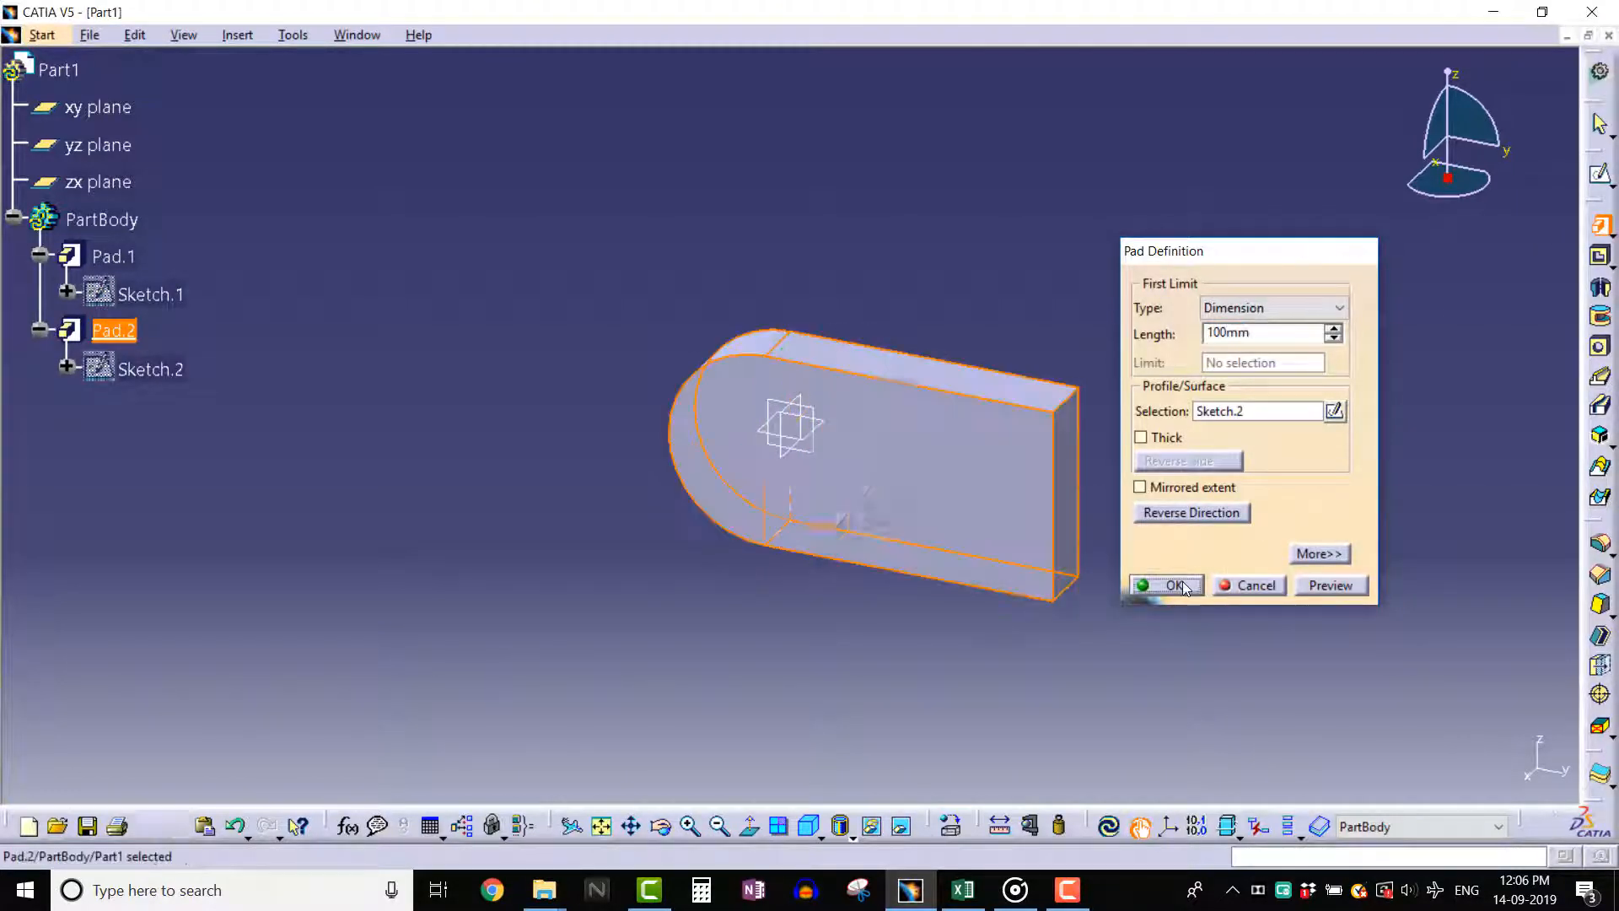
Step: Confirm a 100 mm pad from Sketch.2, forming the rounded-end bar
{"action": "left_click", "coordinate": [1165, 586]}
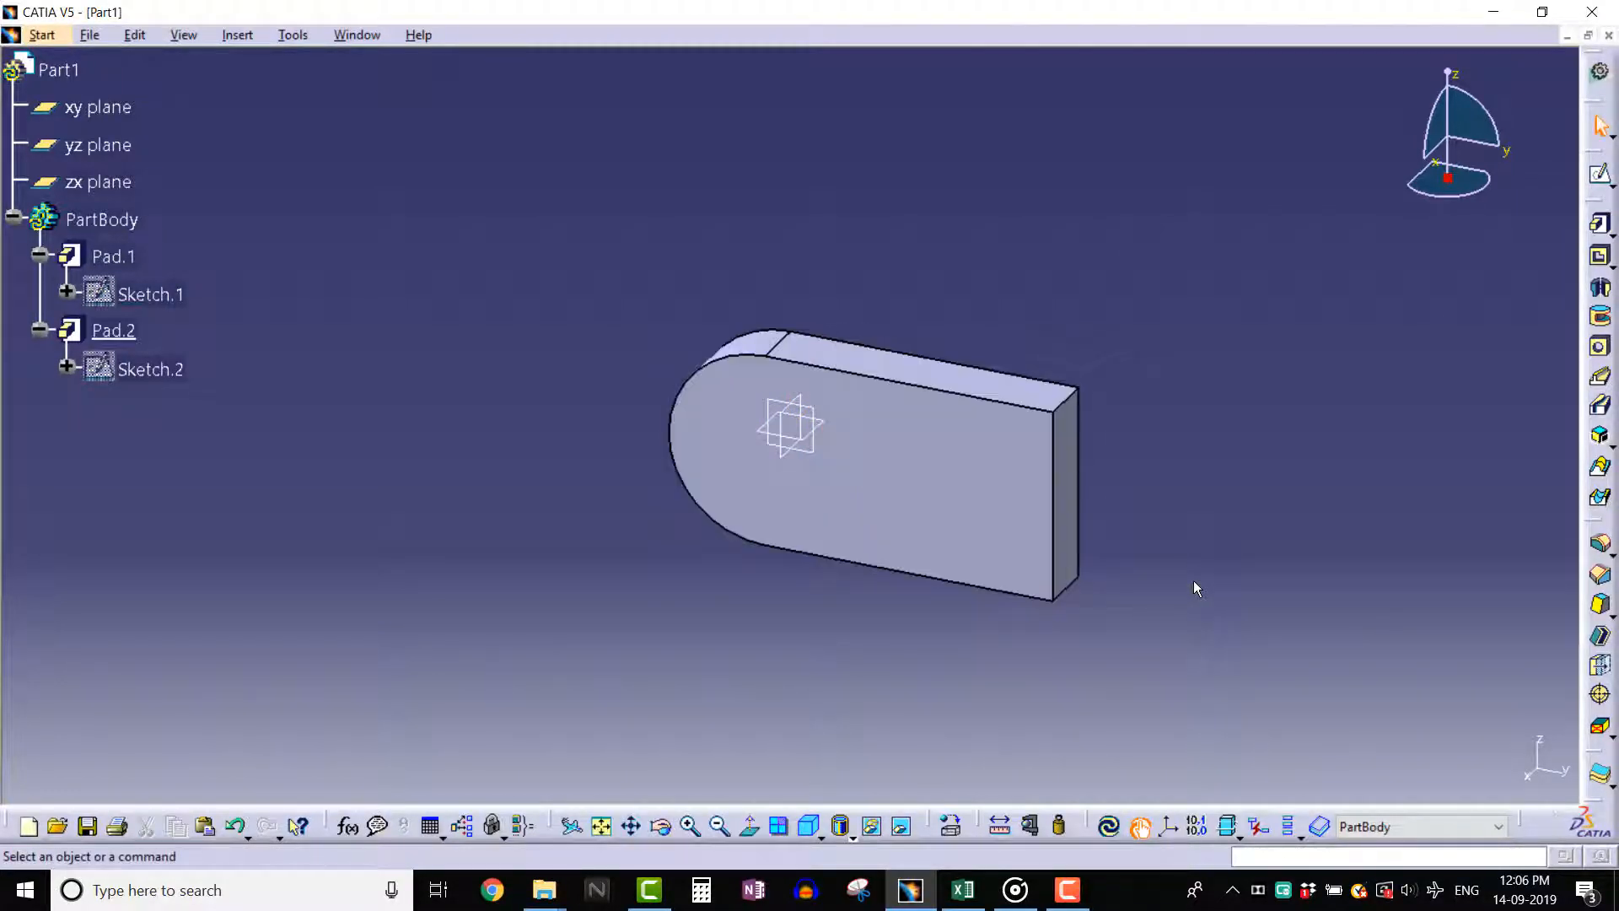